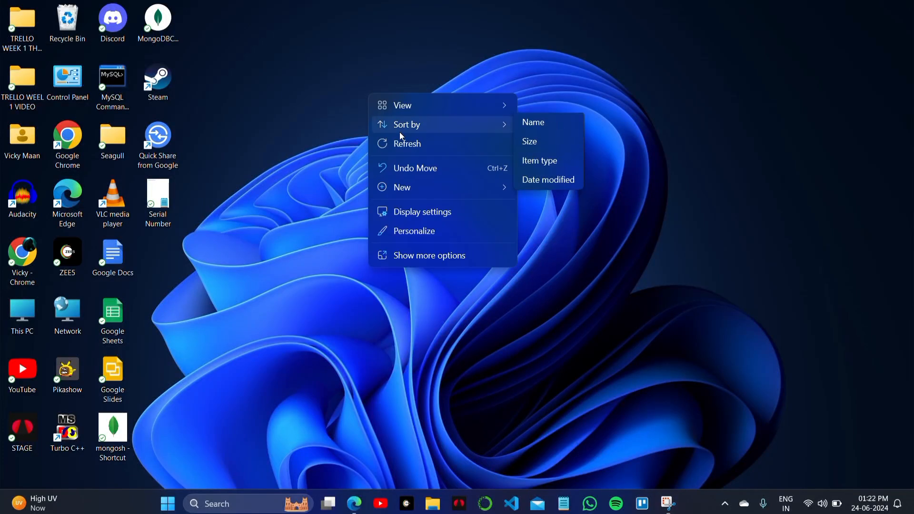
Dismiss the desktop menu, check the Battle.net shop page, then return to the desktop.
{"action": "left_click", "coordinate": [405, 151]}
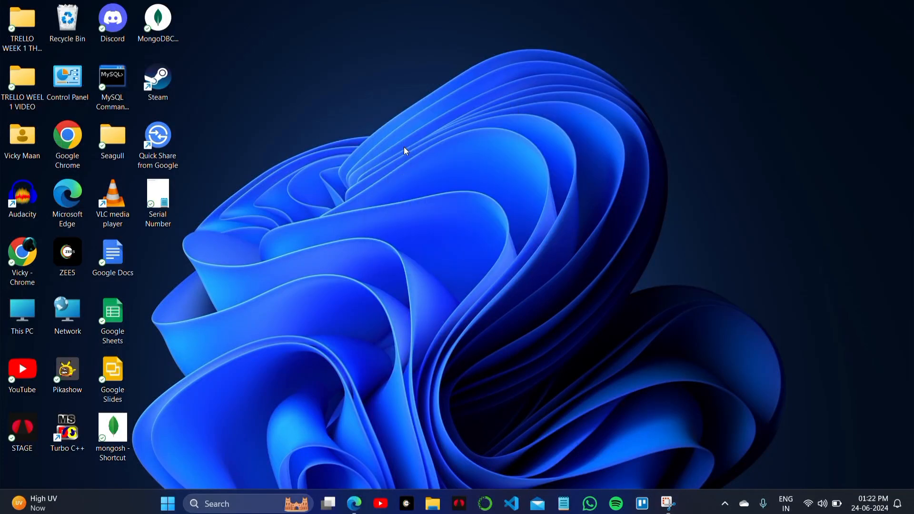
{"action": "right_click", "coordinate": [405, 151]}
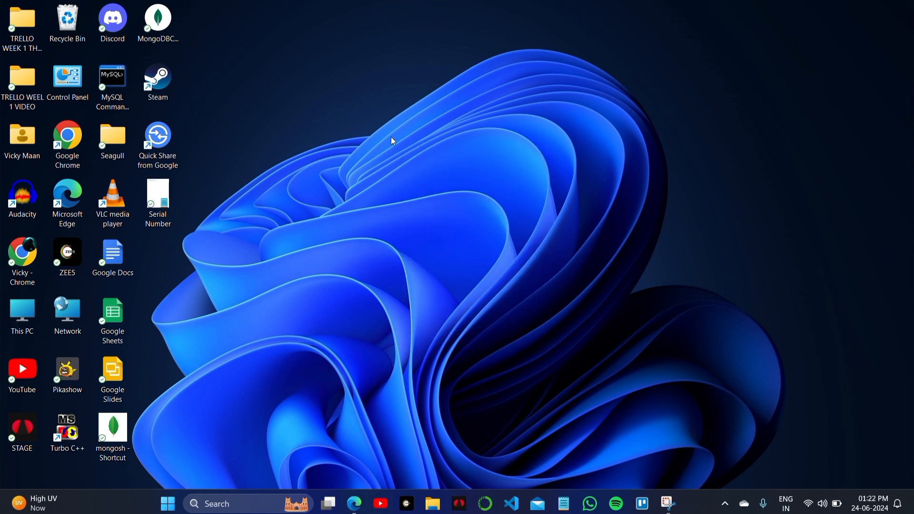
{"action": "mouse_move", "coordinate": [393, 255]}
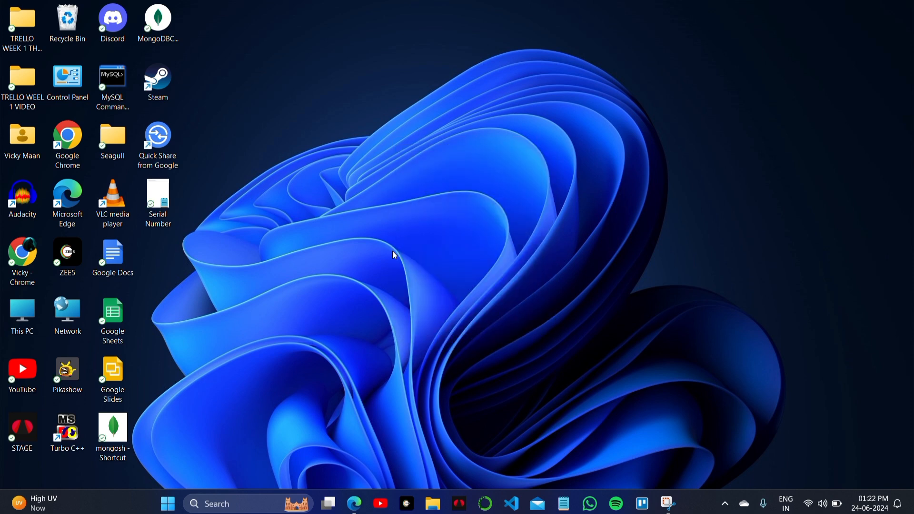
{"action": "left_click", "coordinate": [353, 503]}
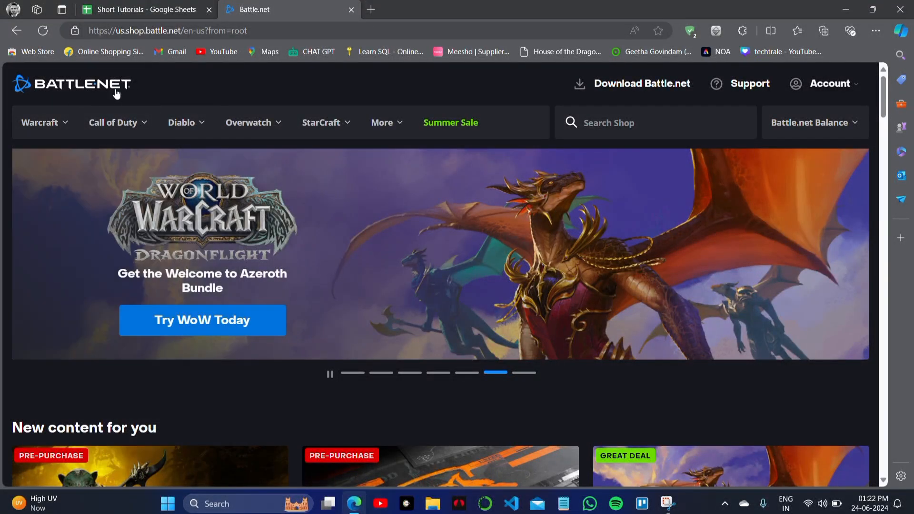
{"action": "left_click", "coordinate": [181, 122]}
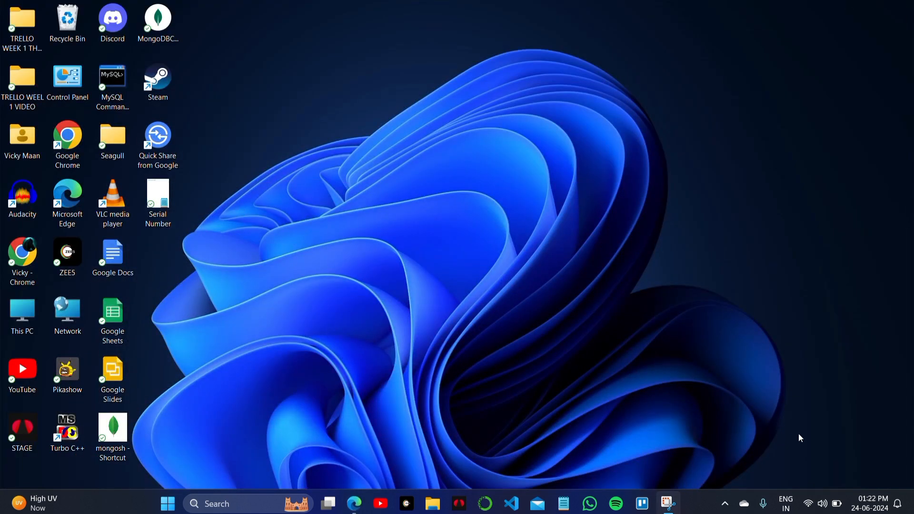
{"action": "mouse_move", "coordinate": [820, 511]}
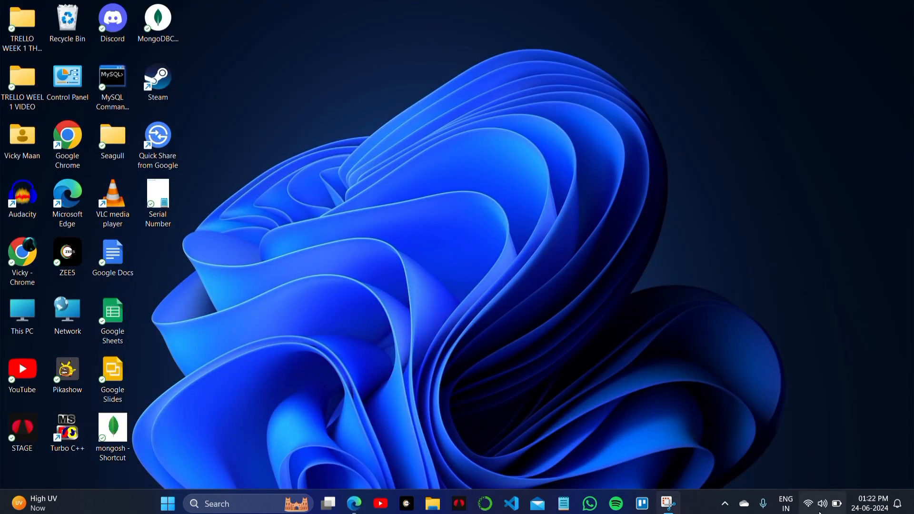
Turn the Wi-Fi tile off and back on in Quick Settings, then close the panel.
{"action": "left_click", "coordinate": [822, 503]}
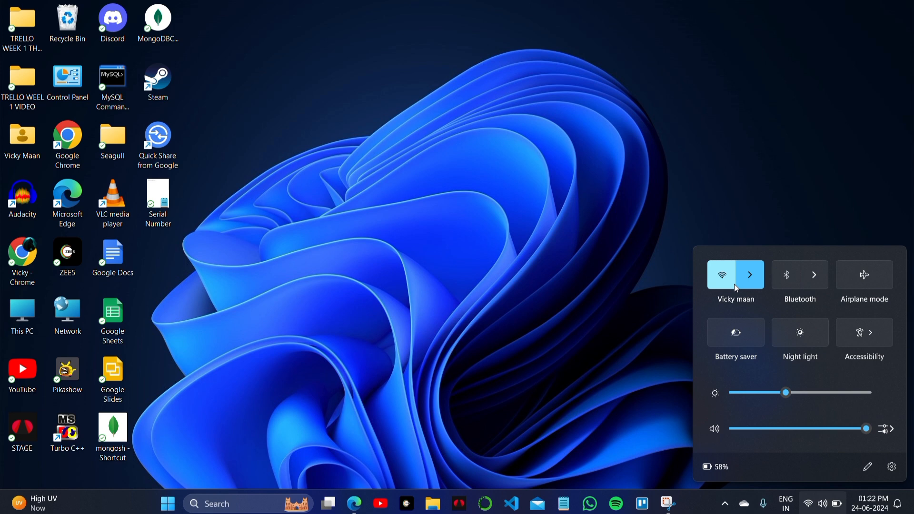
{"action": "left_click", "coordinate": [721, 274]}
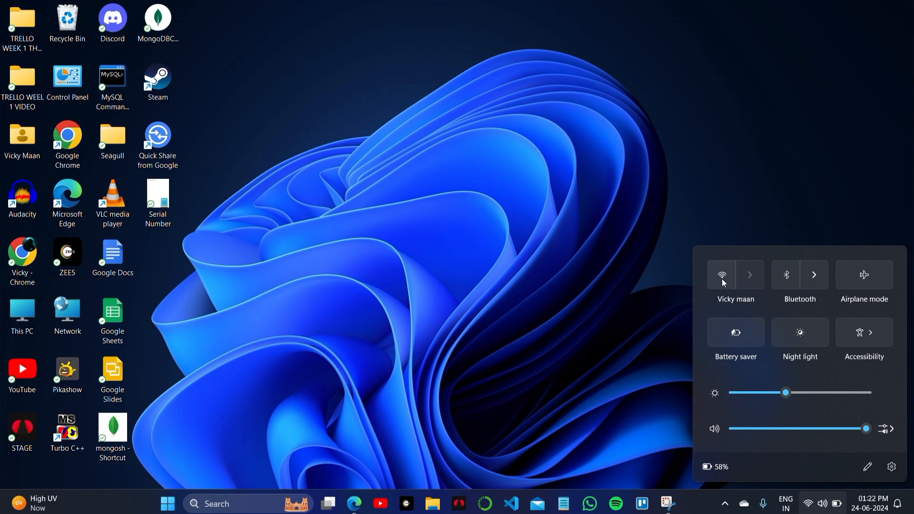
{"action": "left_click", "coordinate": [734, 275]}
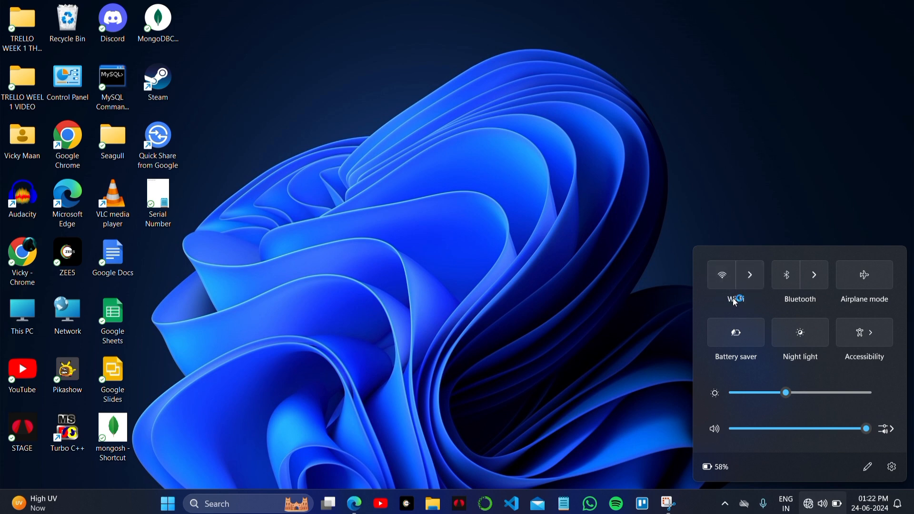
{"action": "left_click", "coordinate": [722, 274]}
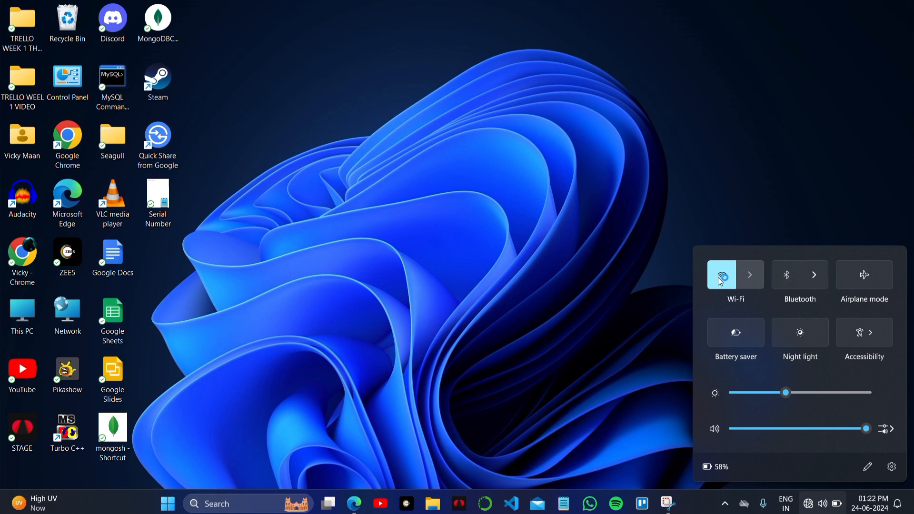
{"action": "left_click", "coordinate": [749, 274]}
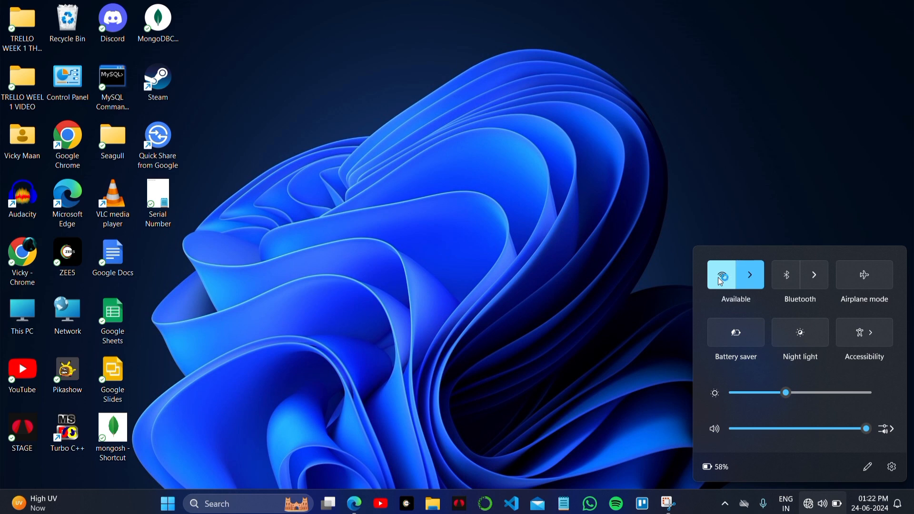
{"action": "left_click", "coordinate": [735, 275]}
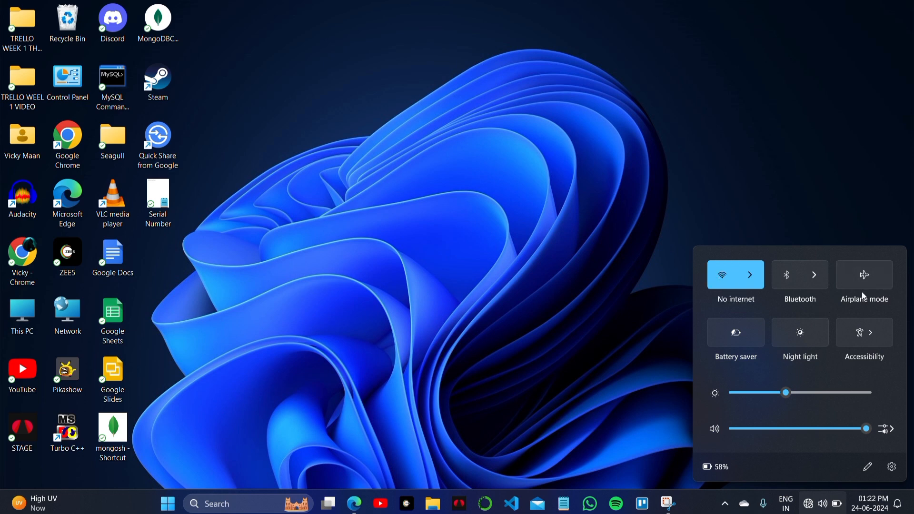
{"action": "left_click", "coordinate": [735, 274]}
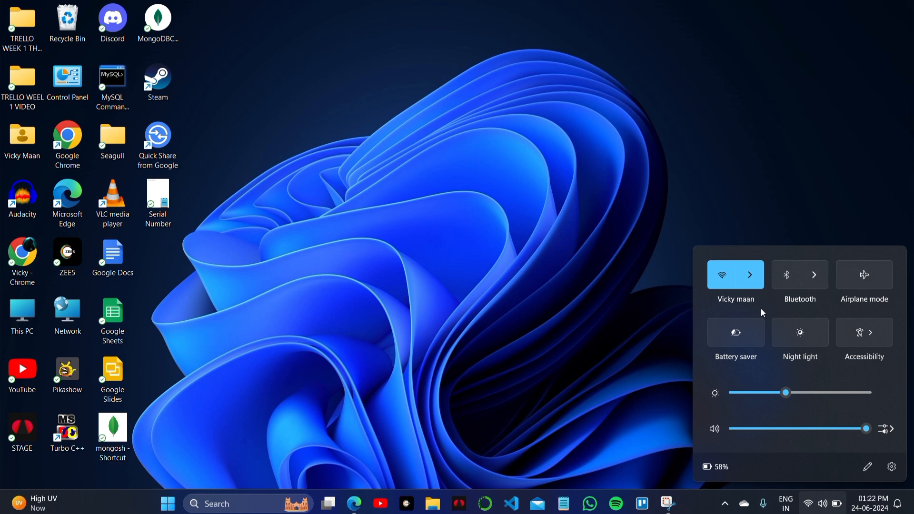
{"action": "left_click", "coordinate": [387, 418]}
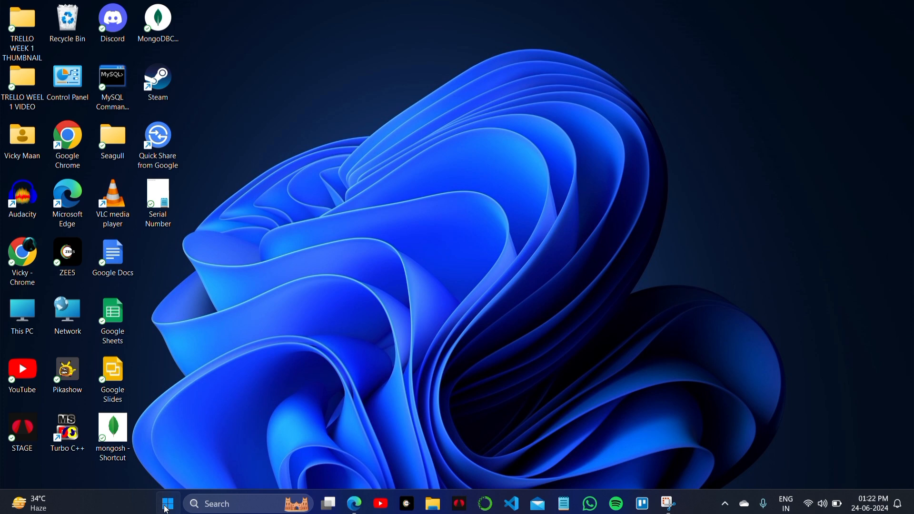
{"action": "left_click", "coordinate": [167, 503]}
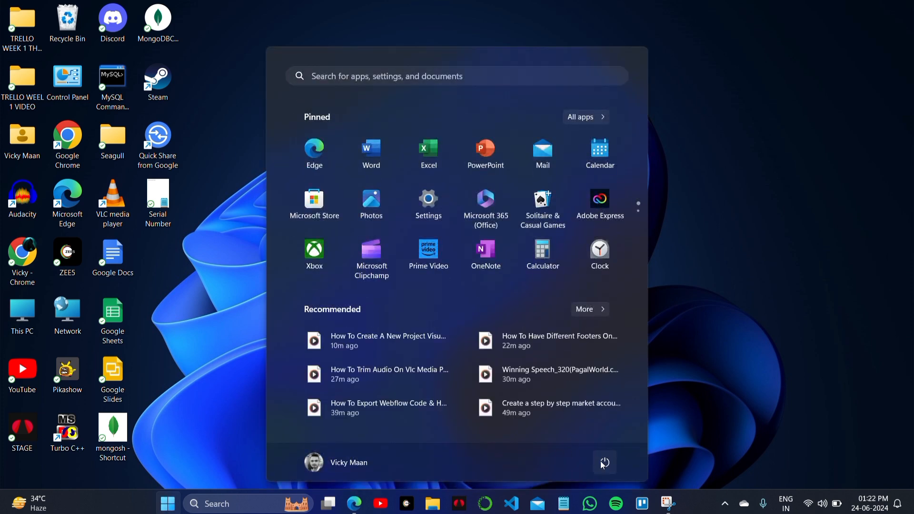
{"action": "left_click", "coordinate": [604, 462]}
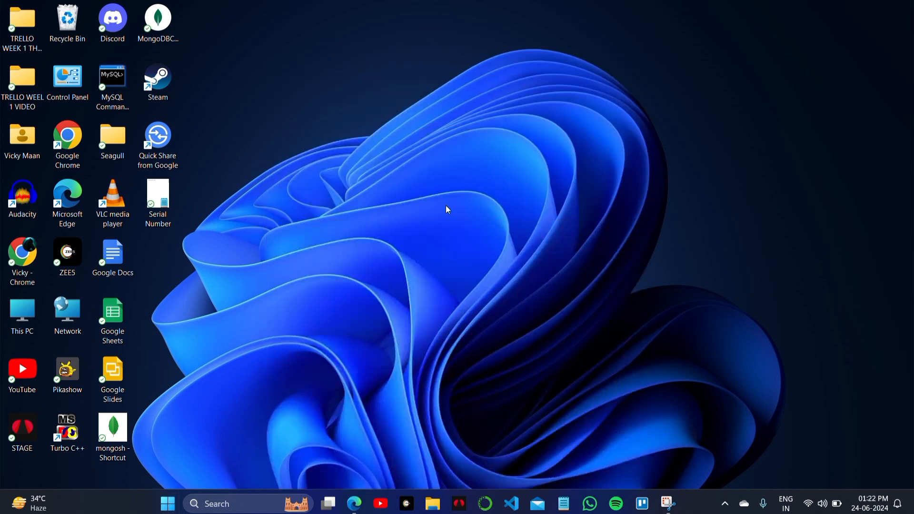
{"action": "right_click", "coordinate": [447, 210]}
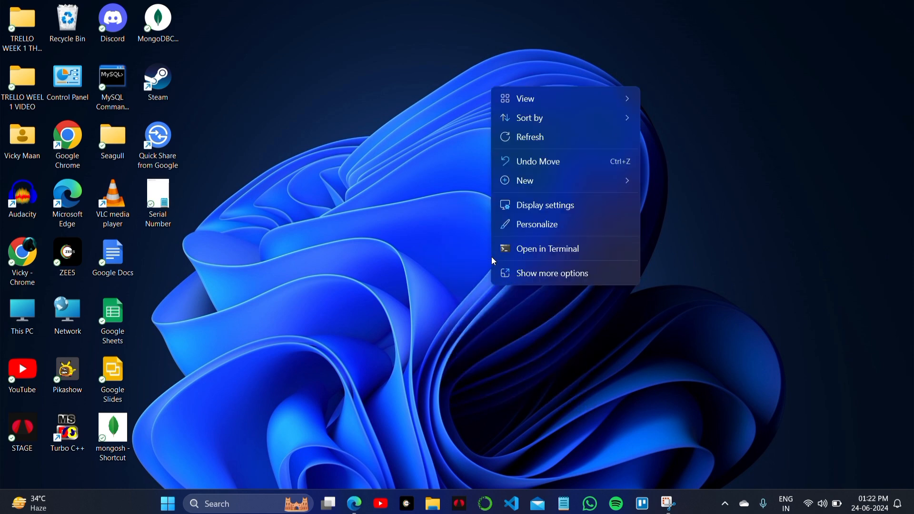
{"action": "mouse_move", "coordinate": [536, 210]}
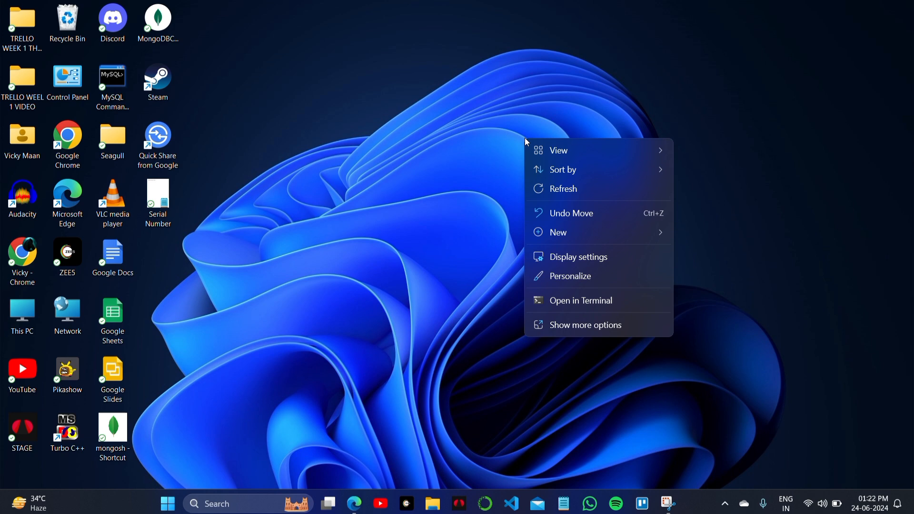
{"action": "left_click", "coordinate": [550, 189]}
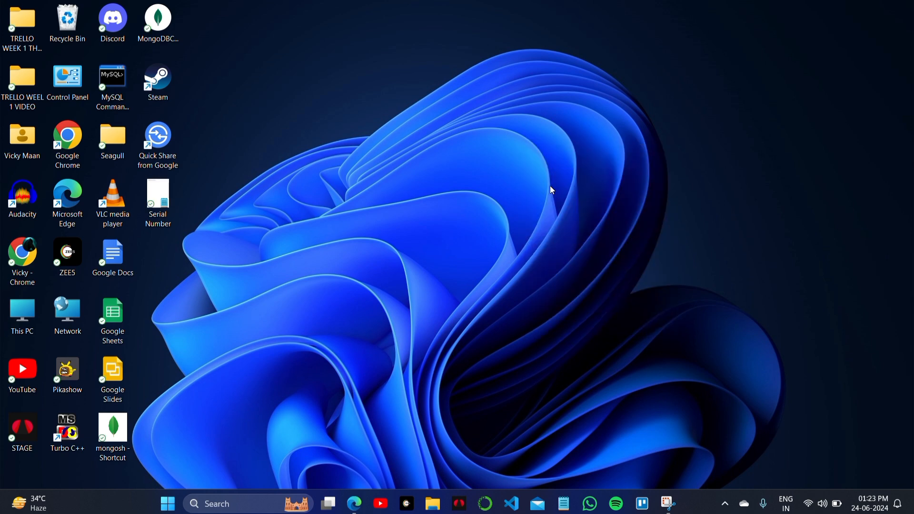
{"action": "mouse_move", "coordinate": [406, 23]}
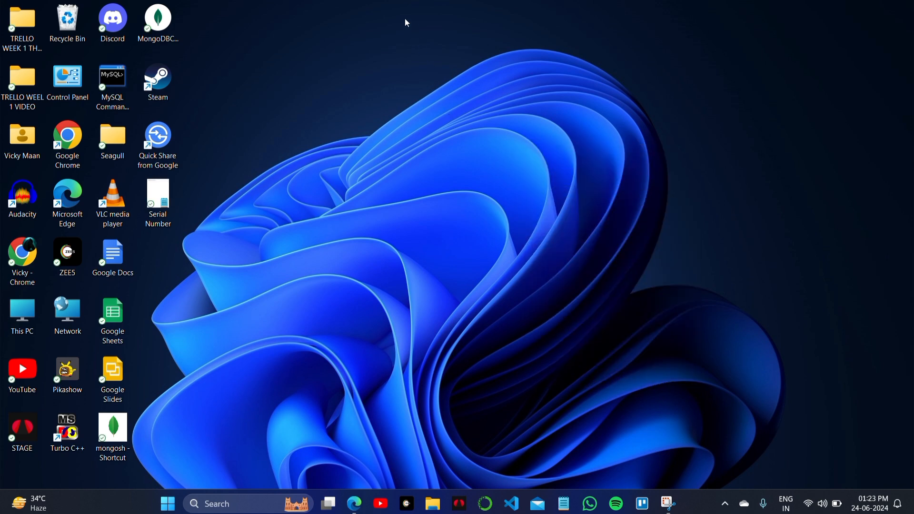